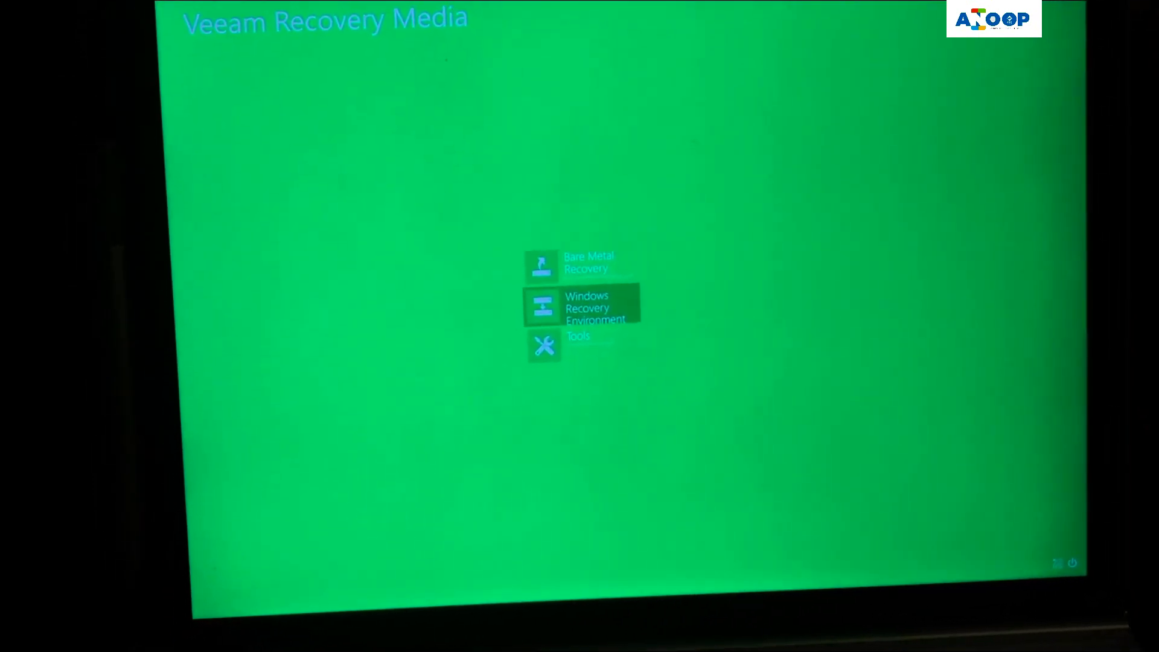
# Open the Tools screen with command prompt, password reset, driver loading and repair utilities
pyautogui.click(543, 345)
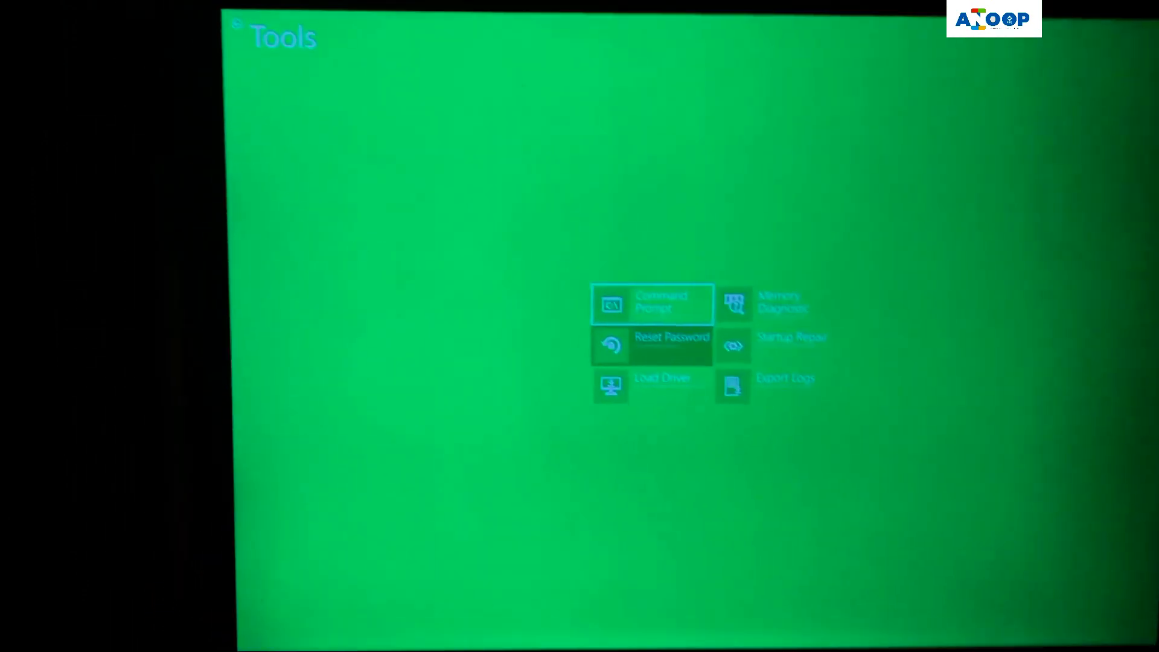
# Open Command Prompt, exit it back to the main screen, and show the Shut down/Restart options
pyautogui.click(652, 304)
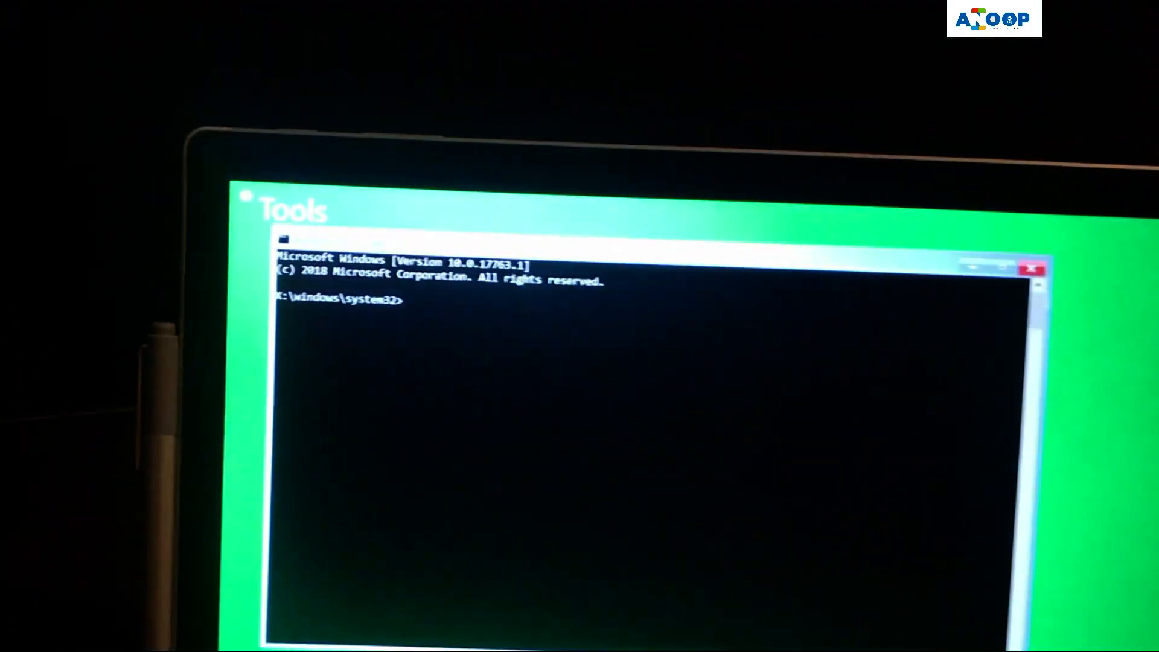
pyautogui.write('e')
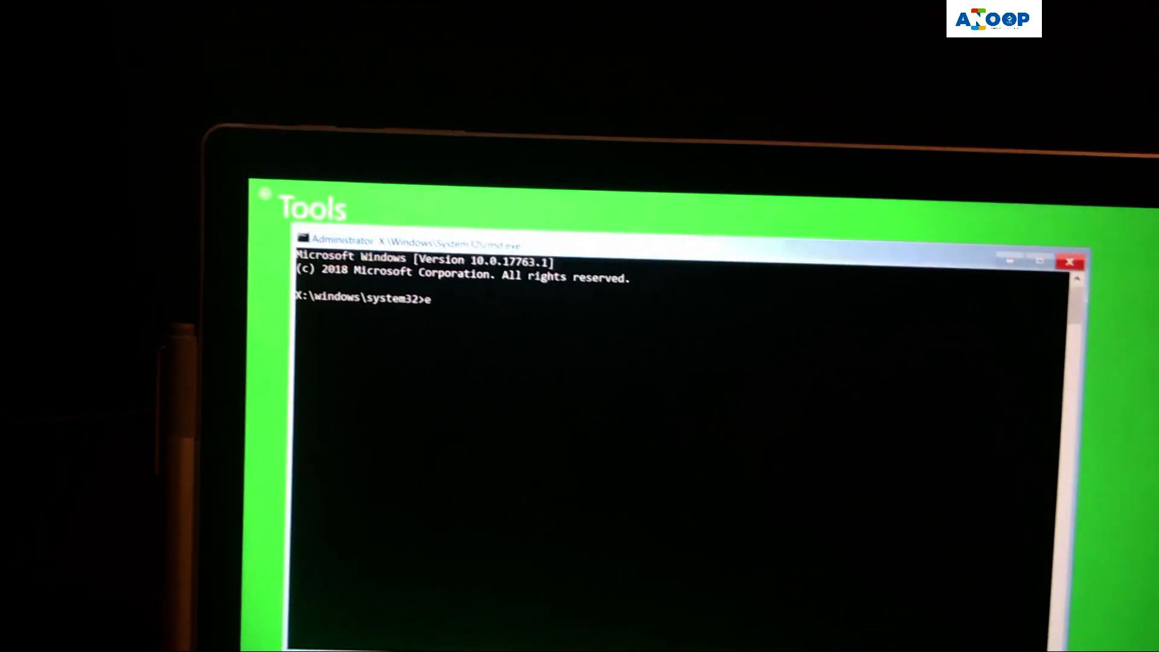
pyautogui.write('xi')
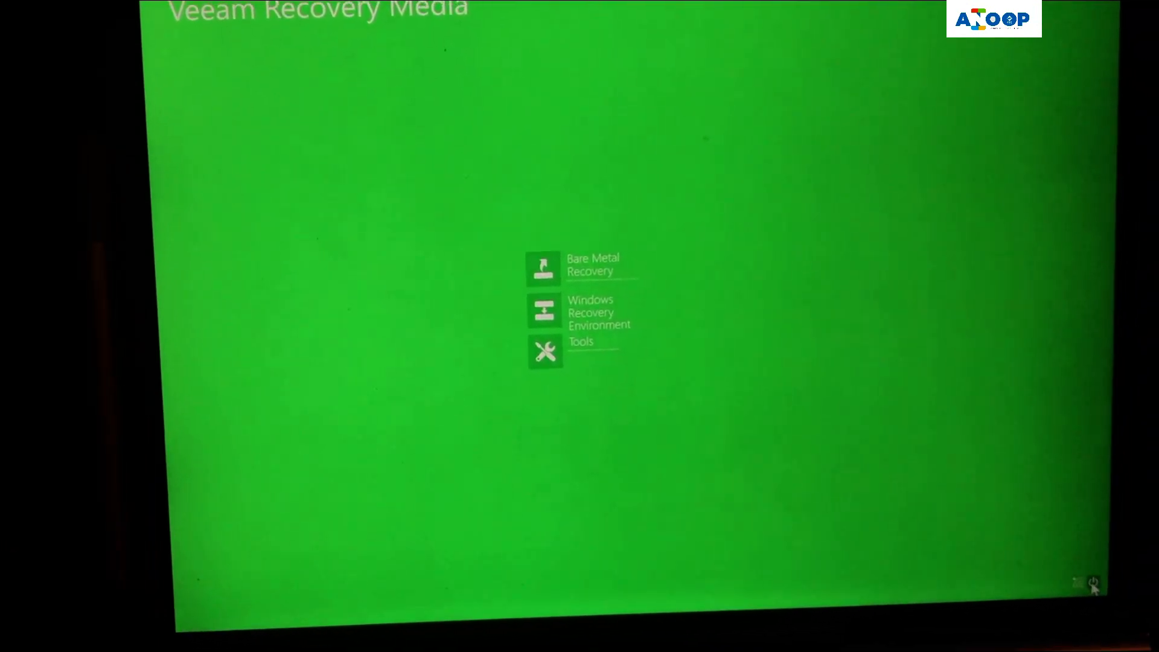
pyautogui.click(1095, 583)
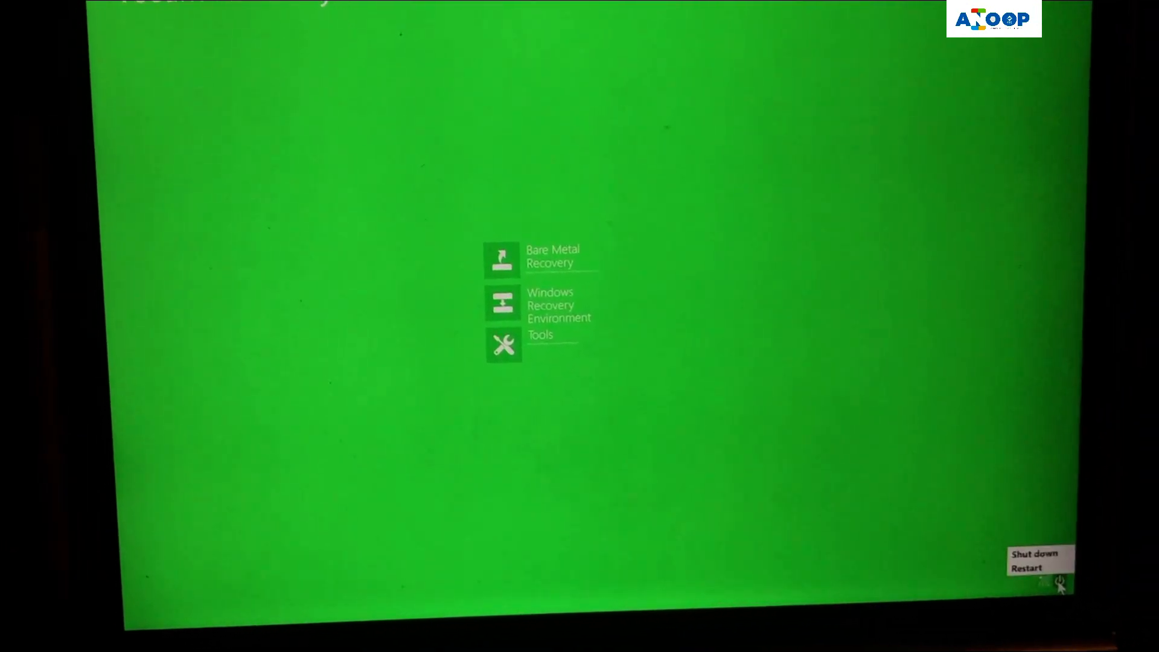